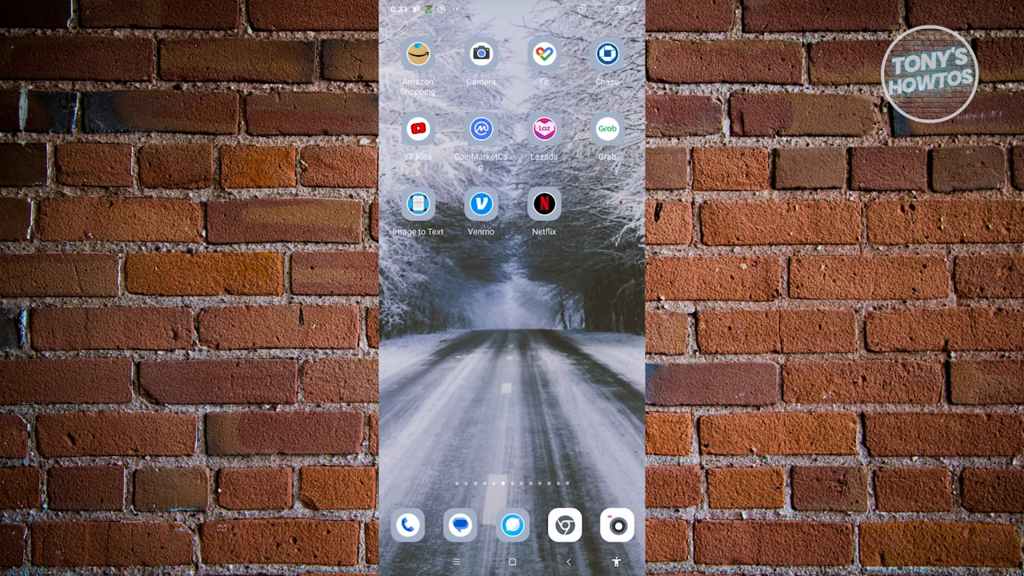
Launch Amazon Shopping from the home screen and go to the account page
{"action": "left_click", "coordinate": [419, 54]}
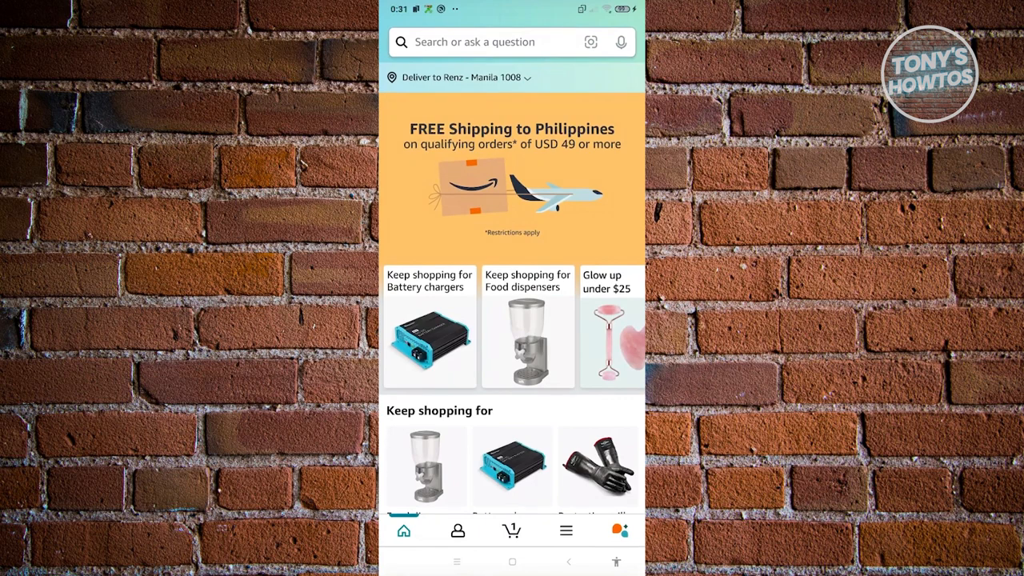
{"action": "left_click", "coordinate": [458, 531]}
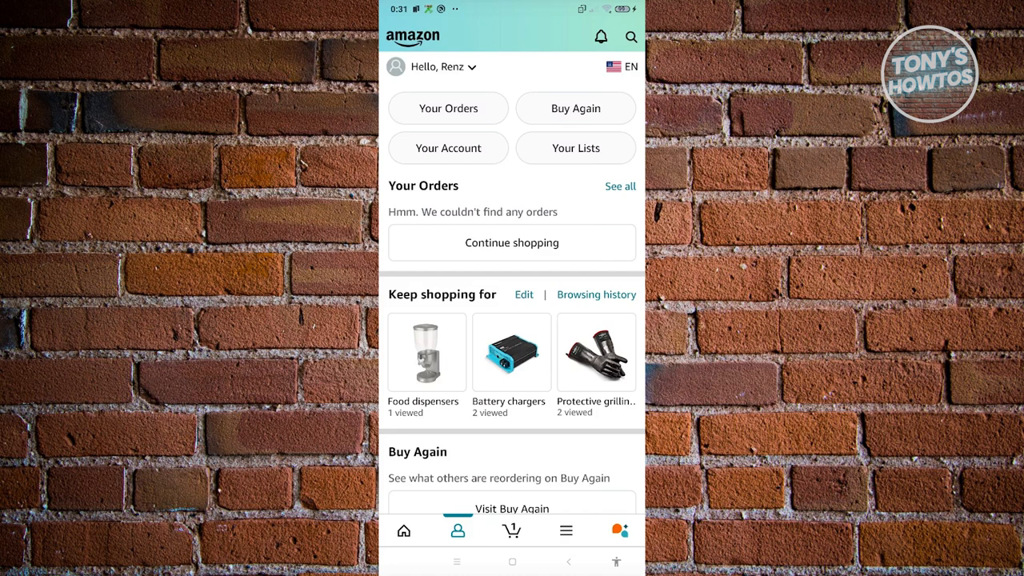
Browse the Country/Region list from the EN flag settings, keeping United States selected
{"action": "left_click", "coordinate": [624, 68]}
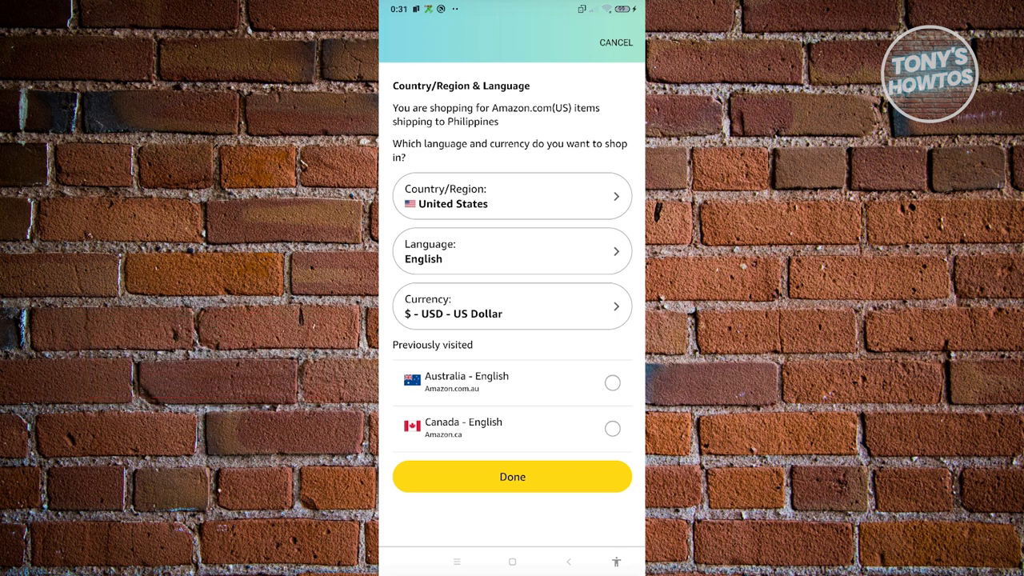
{"action": "left_click", "coordinate": [512, 196]}
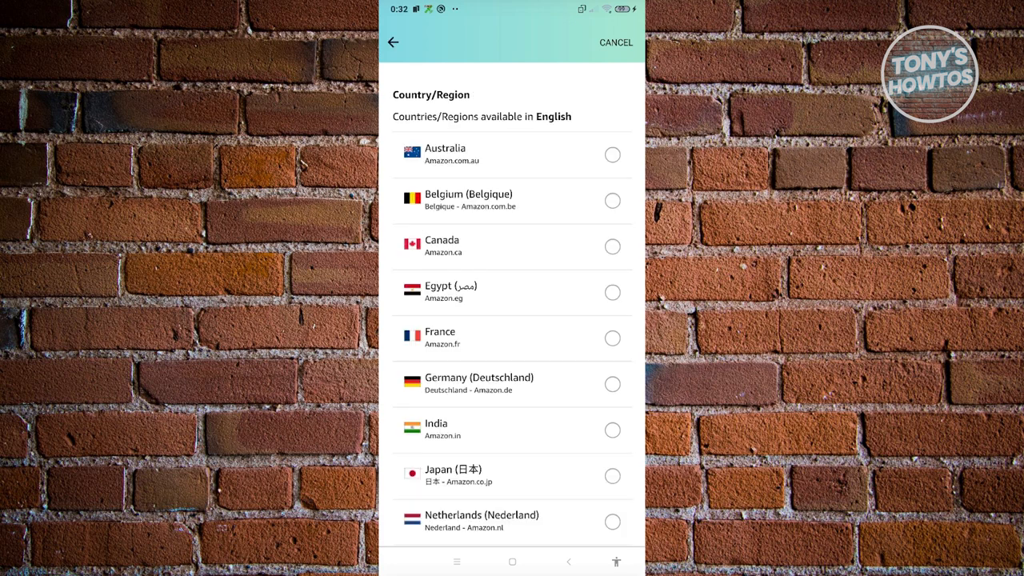
{"action": "left_click", "coordinate": [400, 42]}
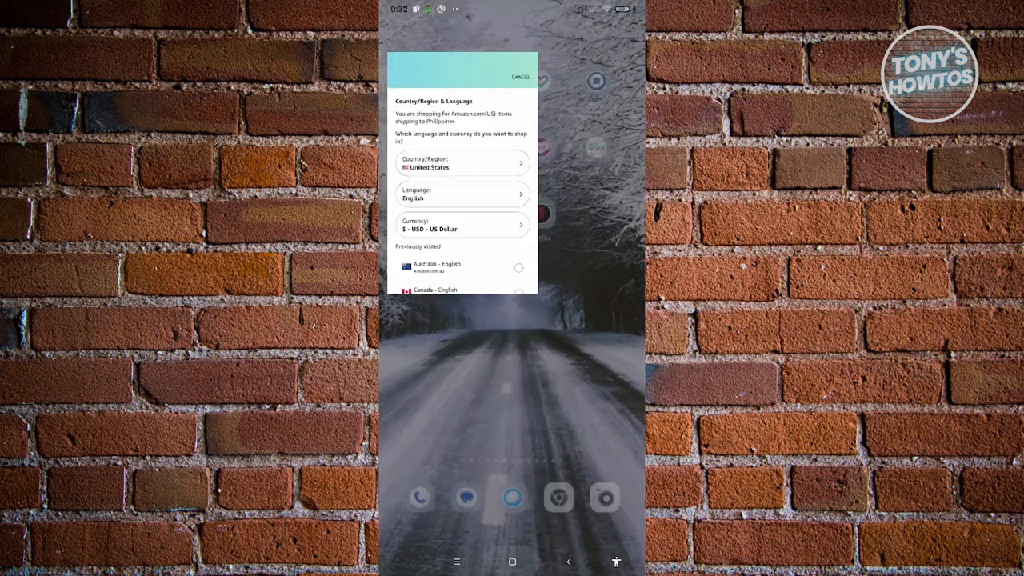
Return home, swipe to Google Play Store and search for 'amazon'
{"action": "left_click", "coordinate": [522, 77]}
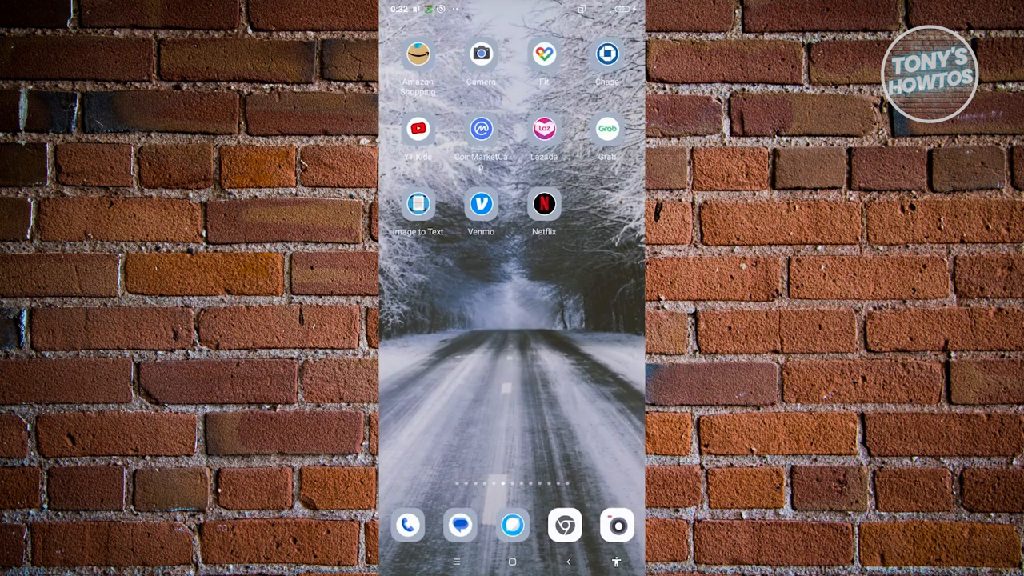
{"action": "scroll", "scroll_direction": "left", "scroll_amount": 3}
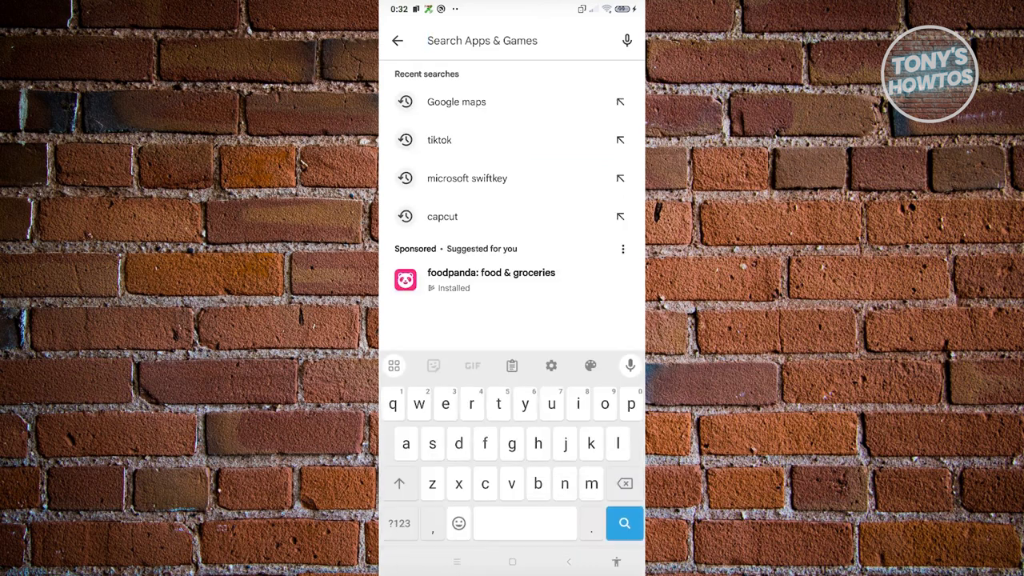
{"action": "type", "text": "amazon"}
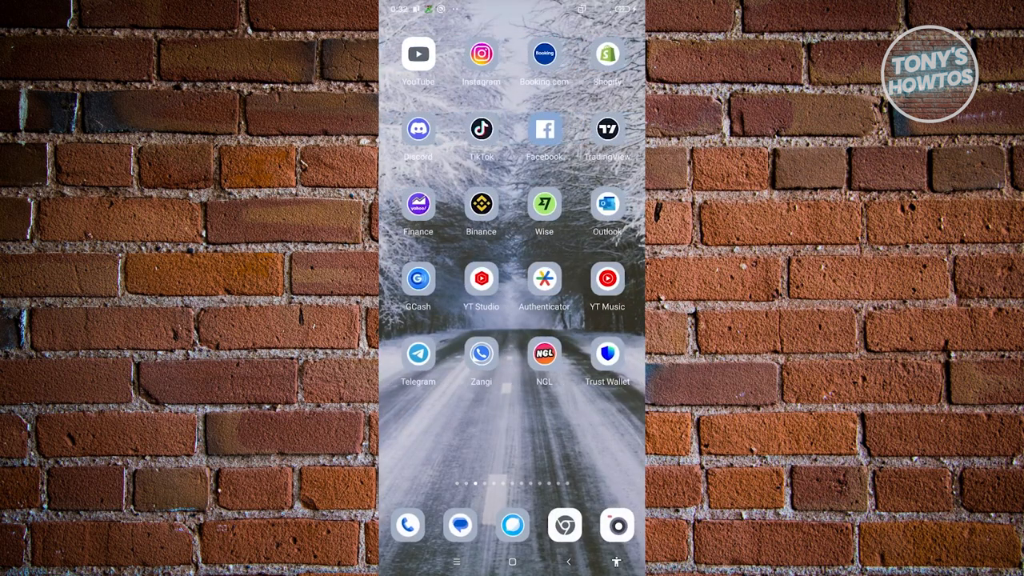
Clear Amazon Shopping's cache from its App info page, dropping storage from 302 MB to 299 MB
{"action": "scroll", "scroll_direction": "left", "scroll_amount": 3}
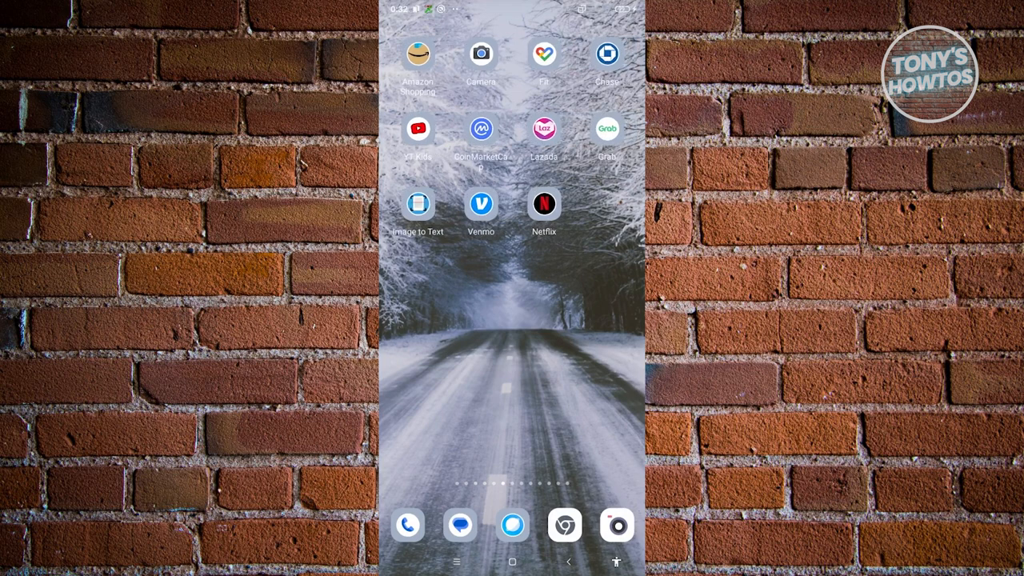
{"action": "left_click", "coordinate": [420, 58]}
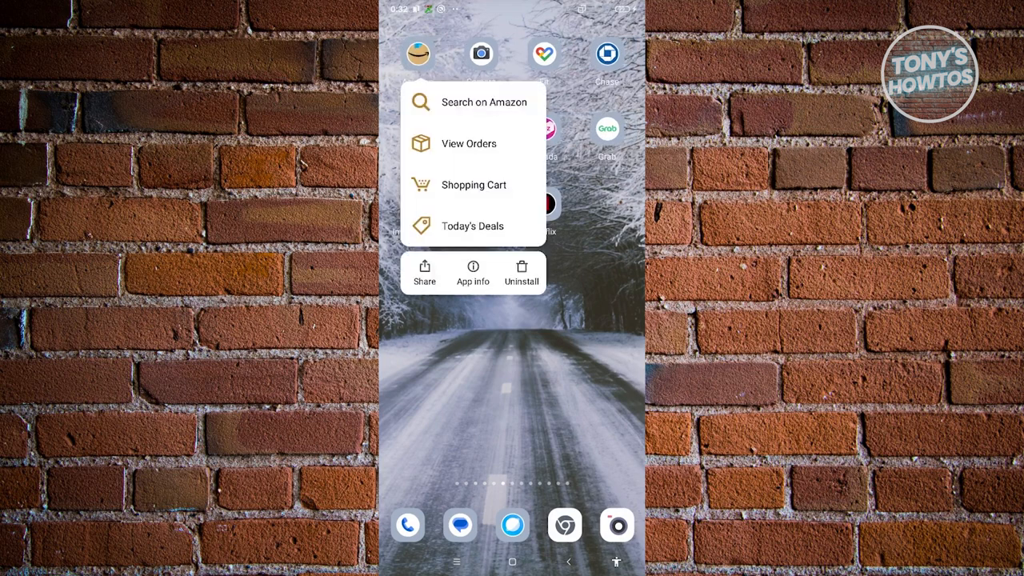
{"action": "left_click", "coordinate": [474, 272]}
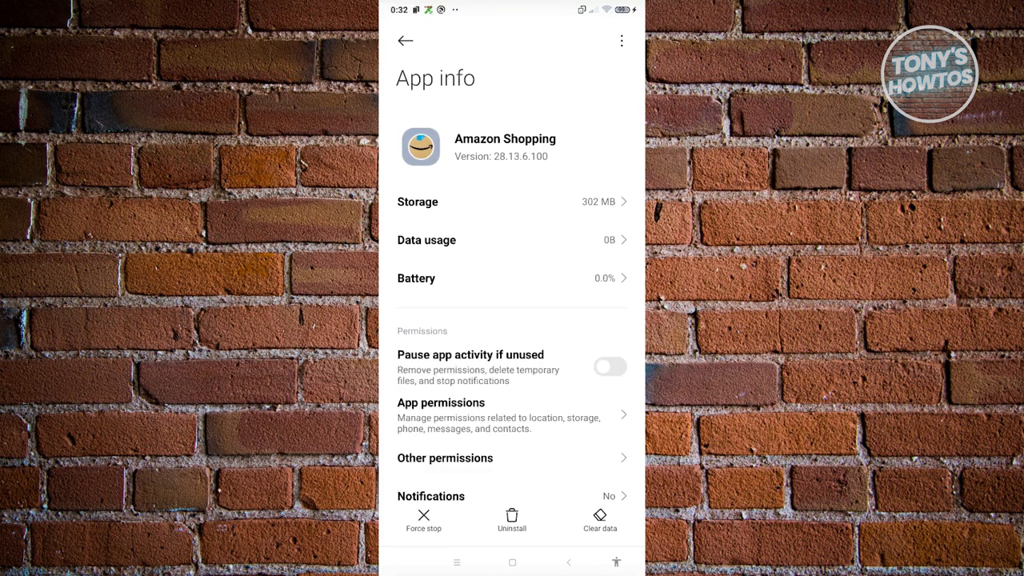
{"action": "left_click", "coordinate": [599, 517]}
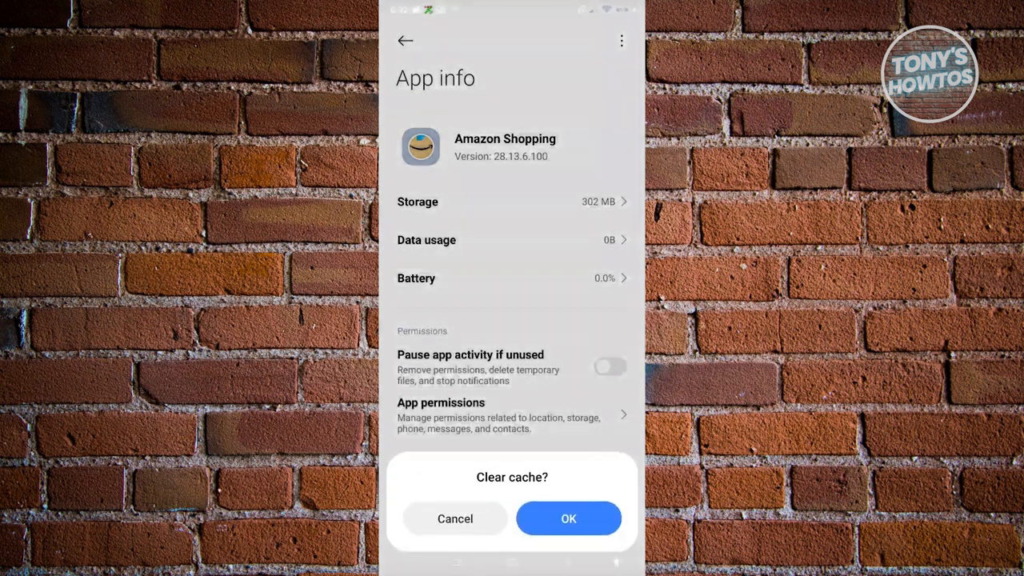
{"action": "left_click", "coordinate": [568, 518]}
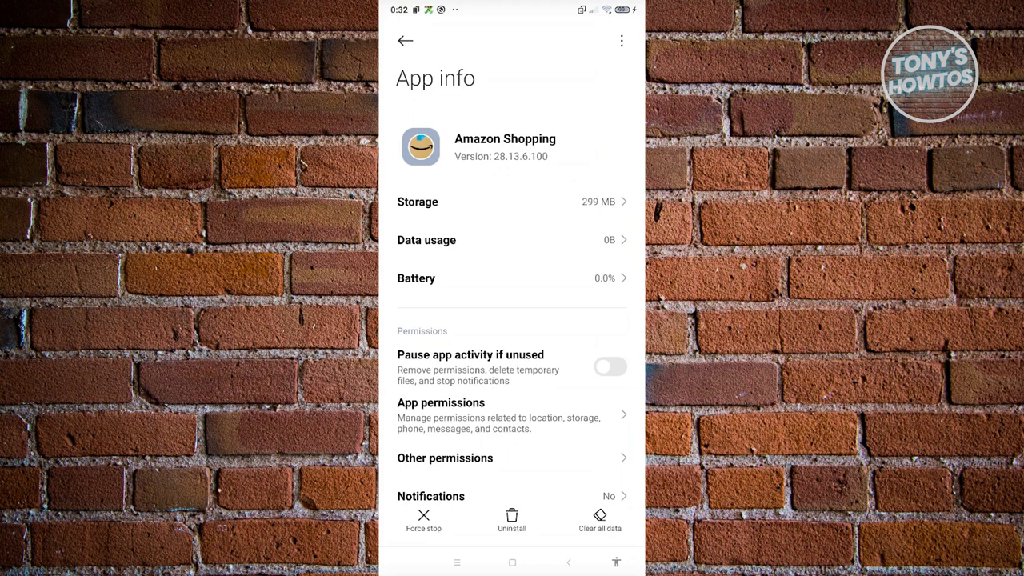